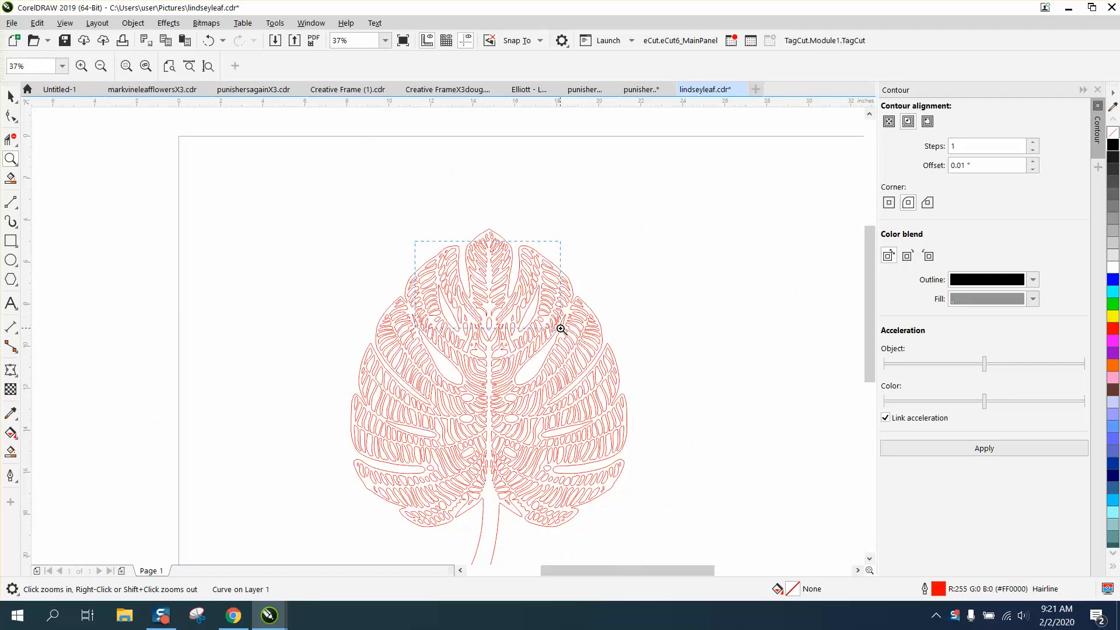
- Zoom in on the leaf, then drag the 571-object inner pattern group beside the outline
{"action": "left_click", "coordinate": [560, 330]}
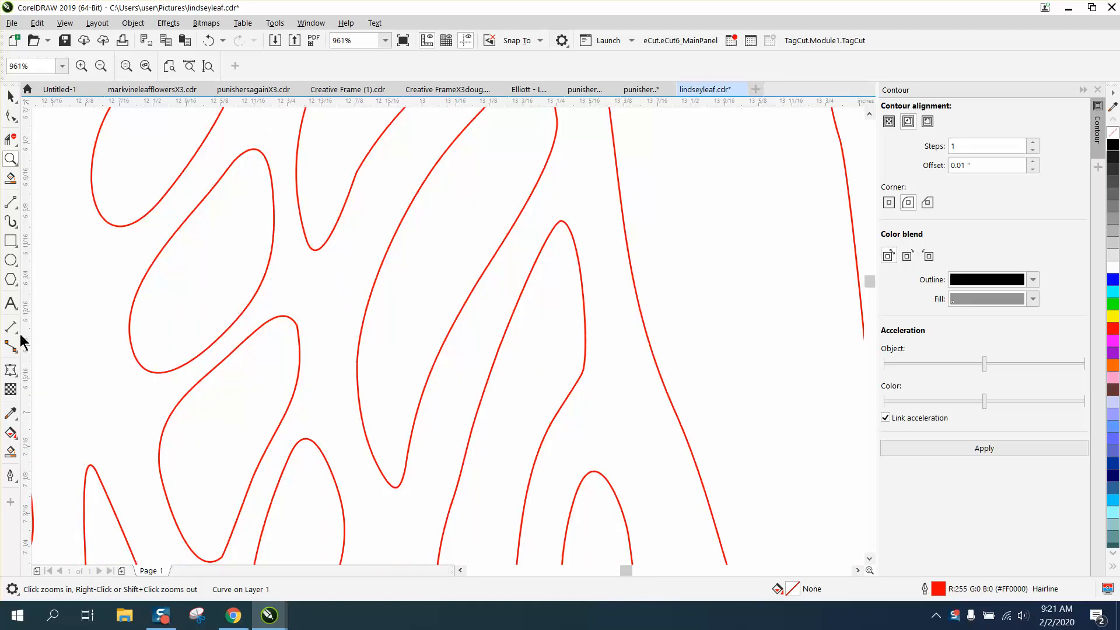
{"action": "left_click", "coordinate": [10, 328]}
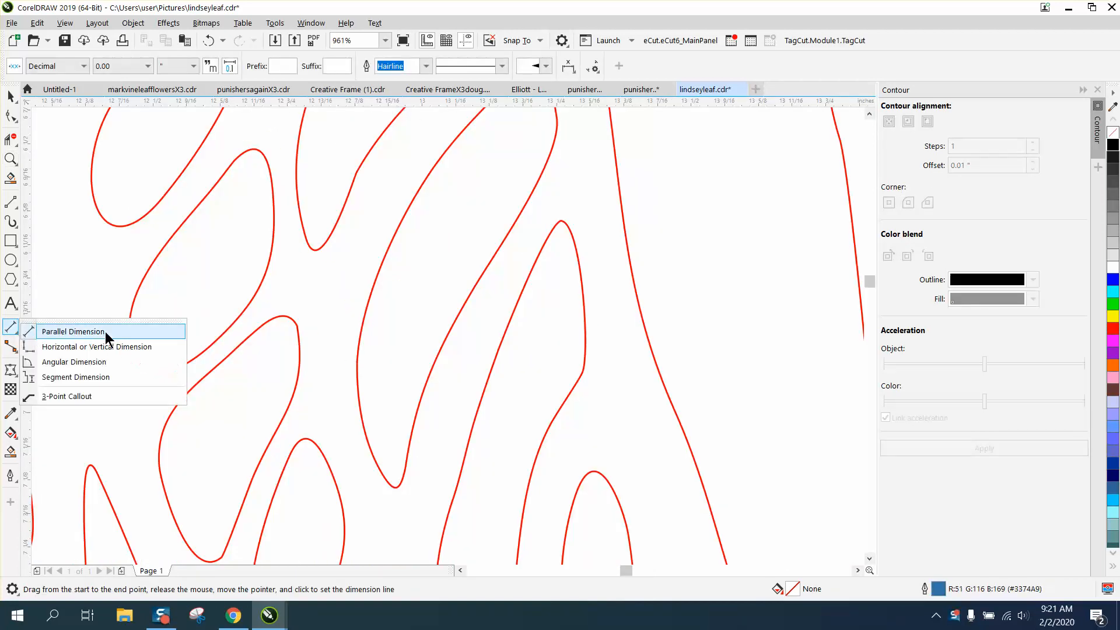
{"action": "left_click", "coordinate": [72, 332]}
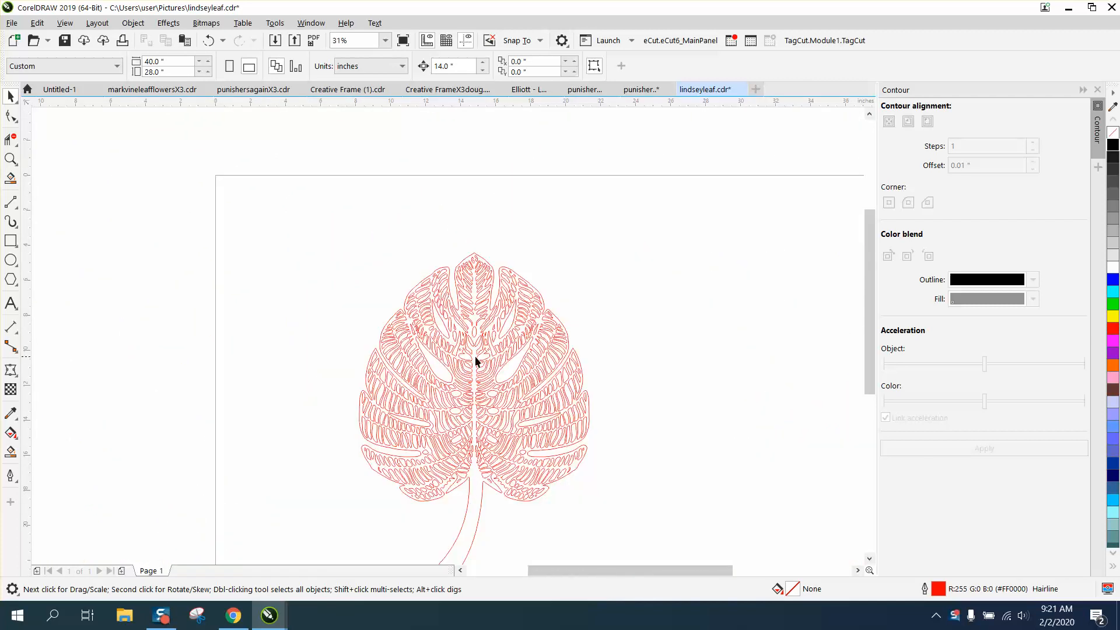
{"action": "mouse_move", "coordinate": [486, 493]}
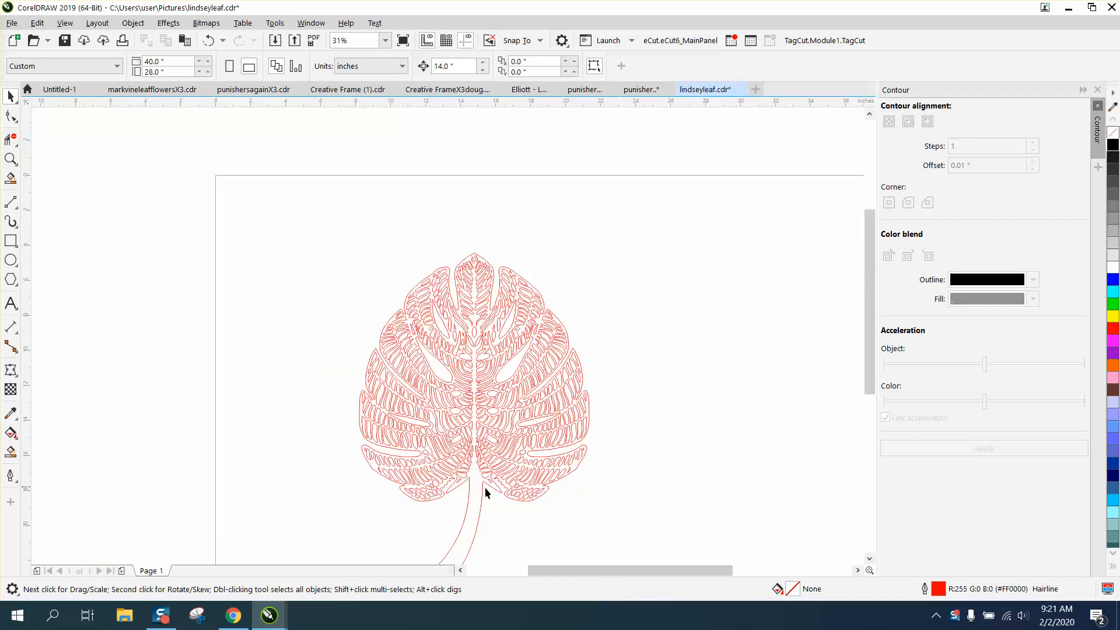
{"action": "left_click", "coordinate": [482, 493]}
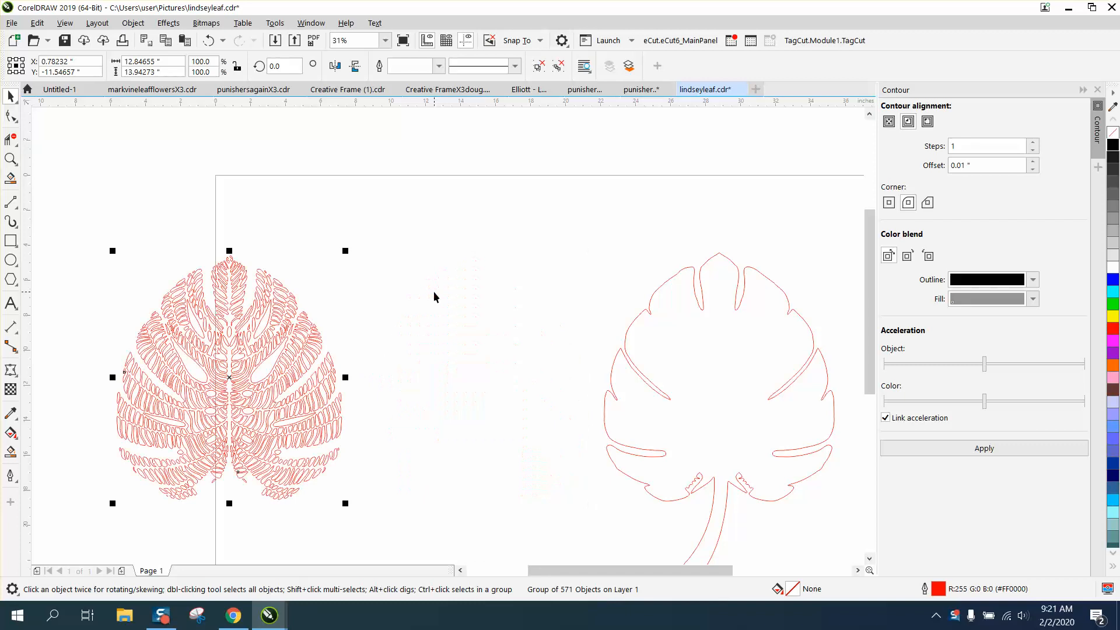
{"action": "left_click_drag", "start_coordinate": [229, 376], "coordinate": [473, 376]}
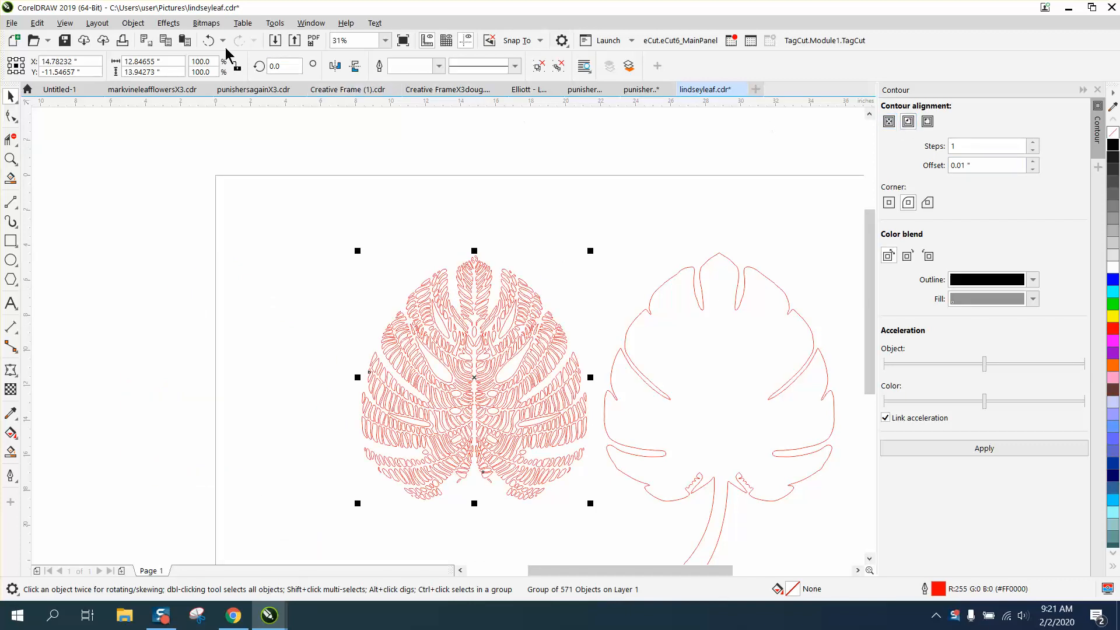
- Apply a one-step Inside contour with a 0.01-inch offset to the inner pattern
{"action": "left_click", "coordinate": [168, 22]}
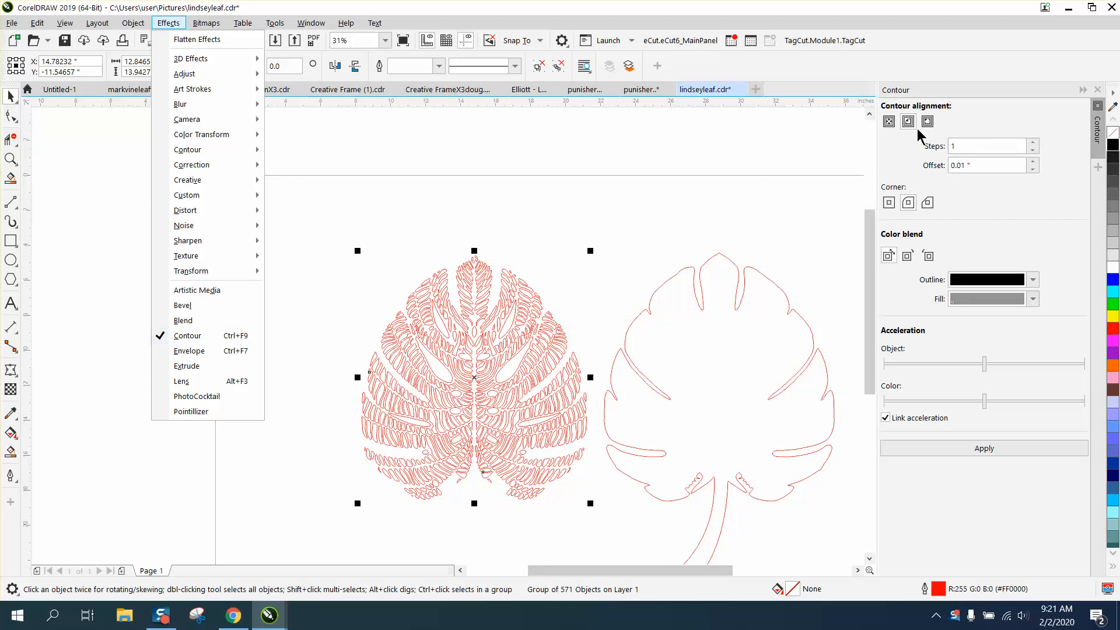
{"action": "mouse_move", "coordinate": [914, 132]}
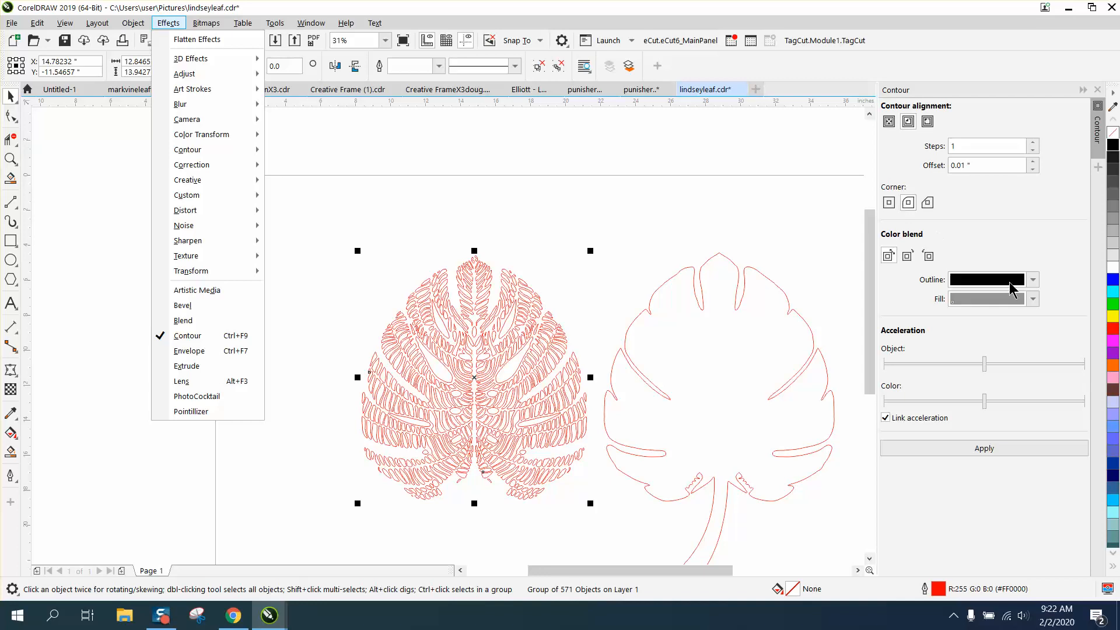
{"action": "left_click", "coordinate": [985, 448]}
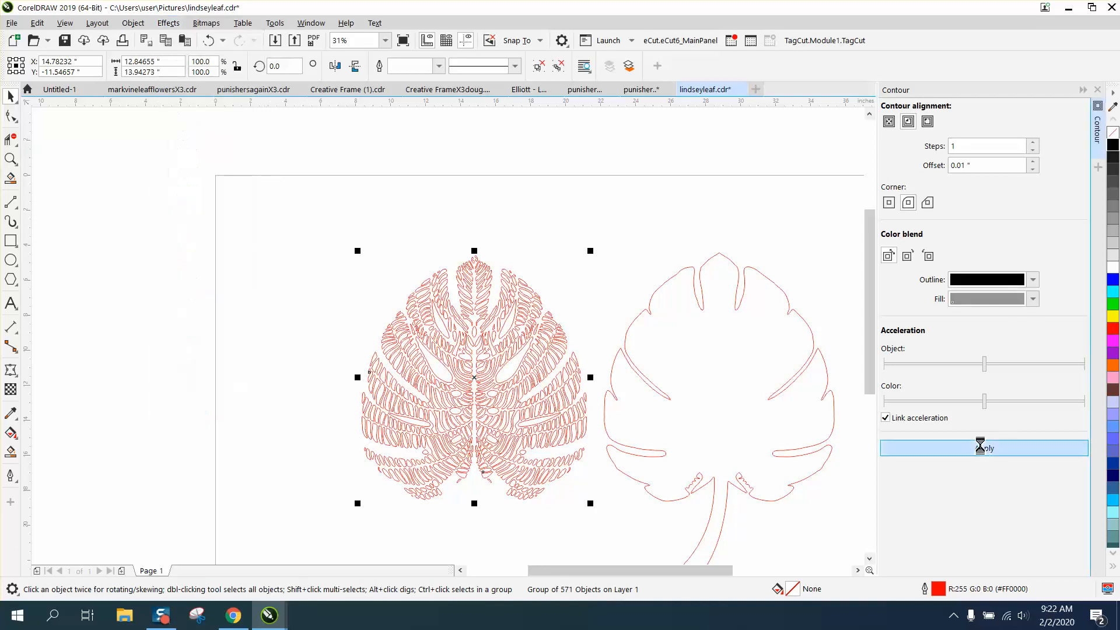
{"action": "left_click", "coordinate": [984, 448]}
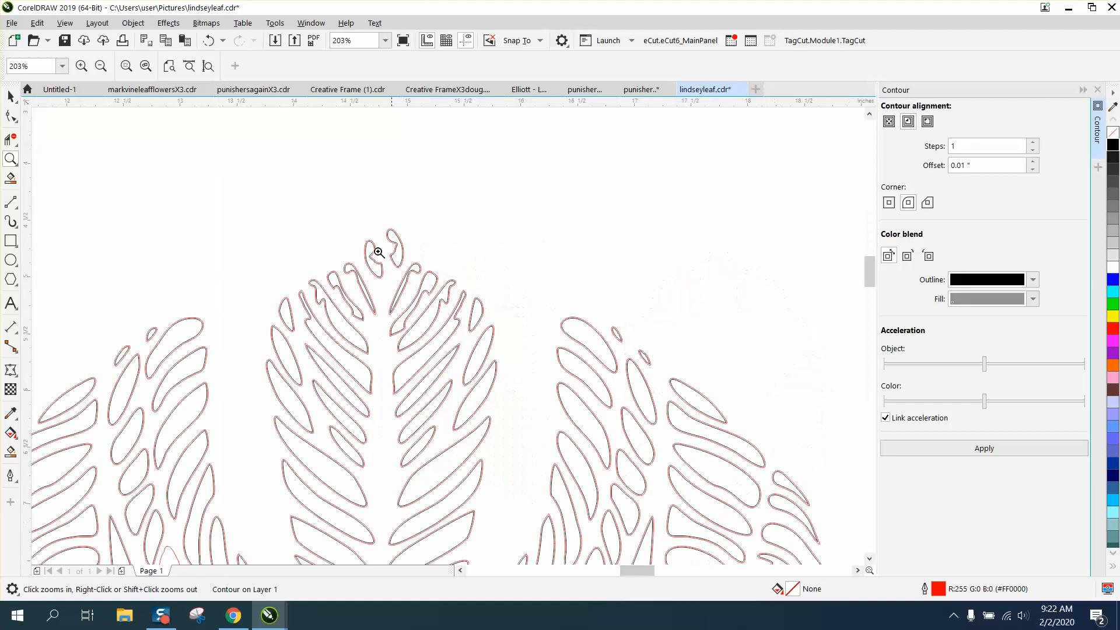
- Zoom back out to view the whole contoured pattern beside the leaf outline
{"action": "left_click", "coordinate": [379, 253]}
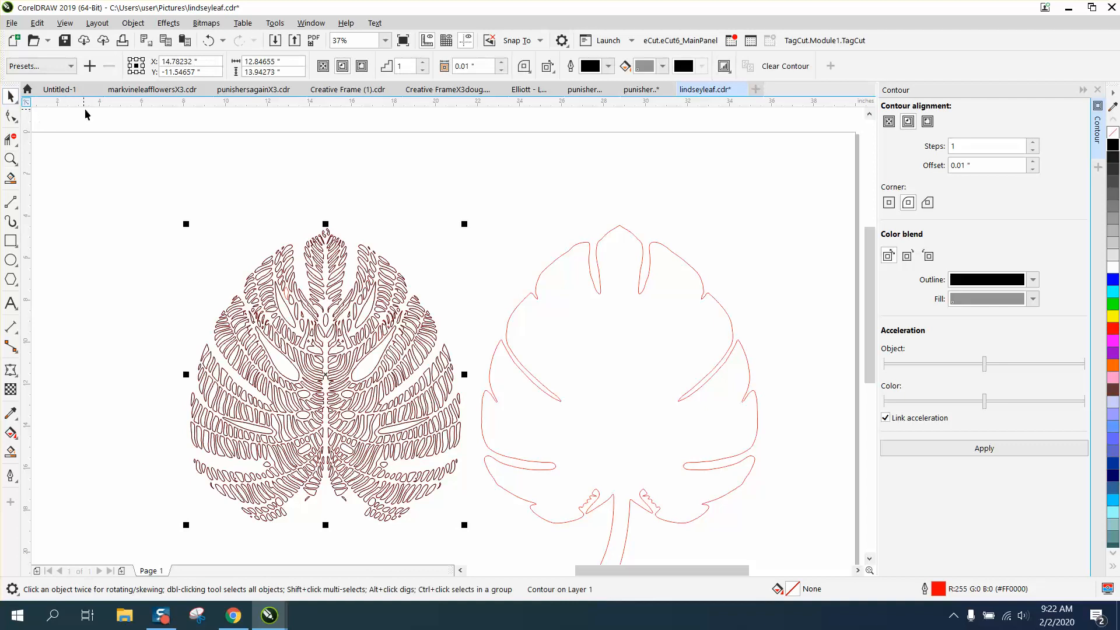
{"action": "mouse_move", "coordinate": [109, 64]}
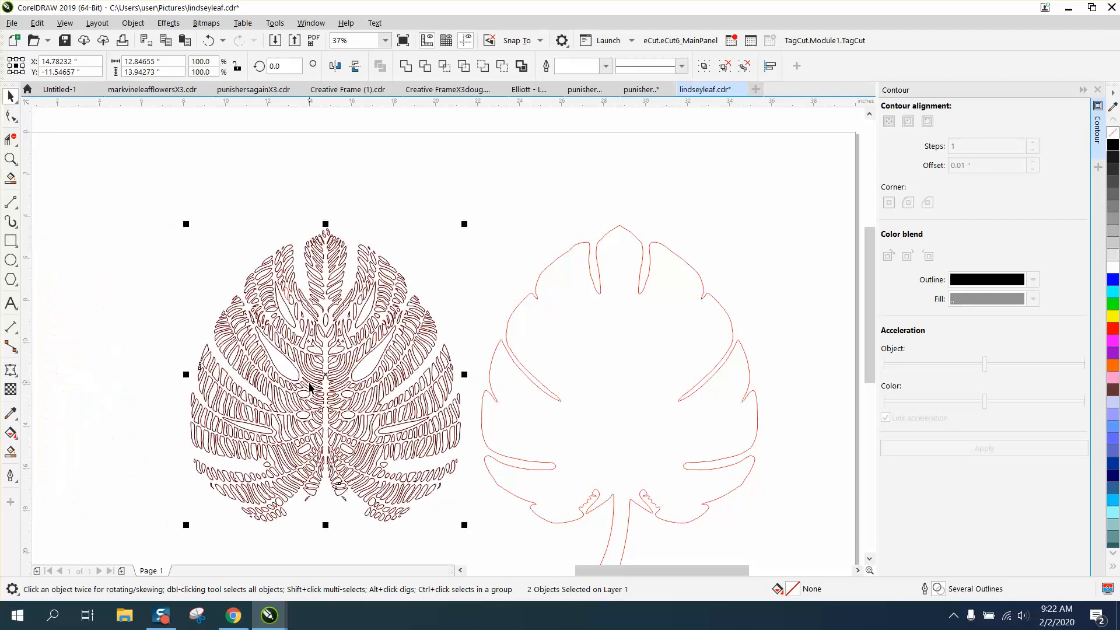
{"action": "mouse_move", "coordinate": [388, 227]}
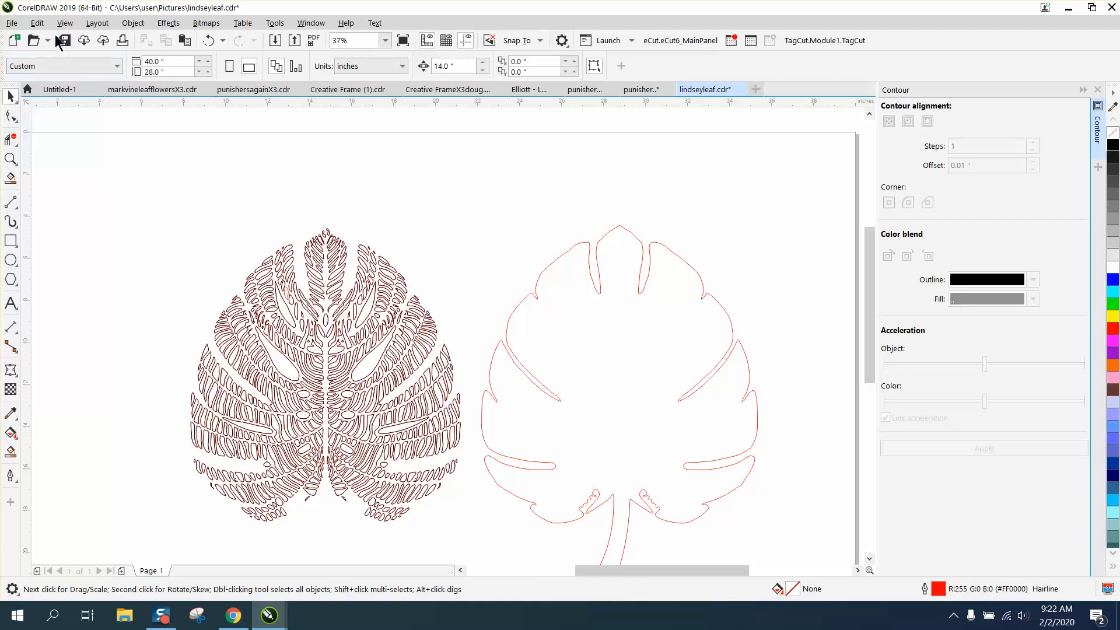
{"action": "mouse_move", "coordinate": [37, 23]}
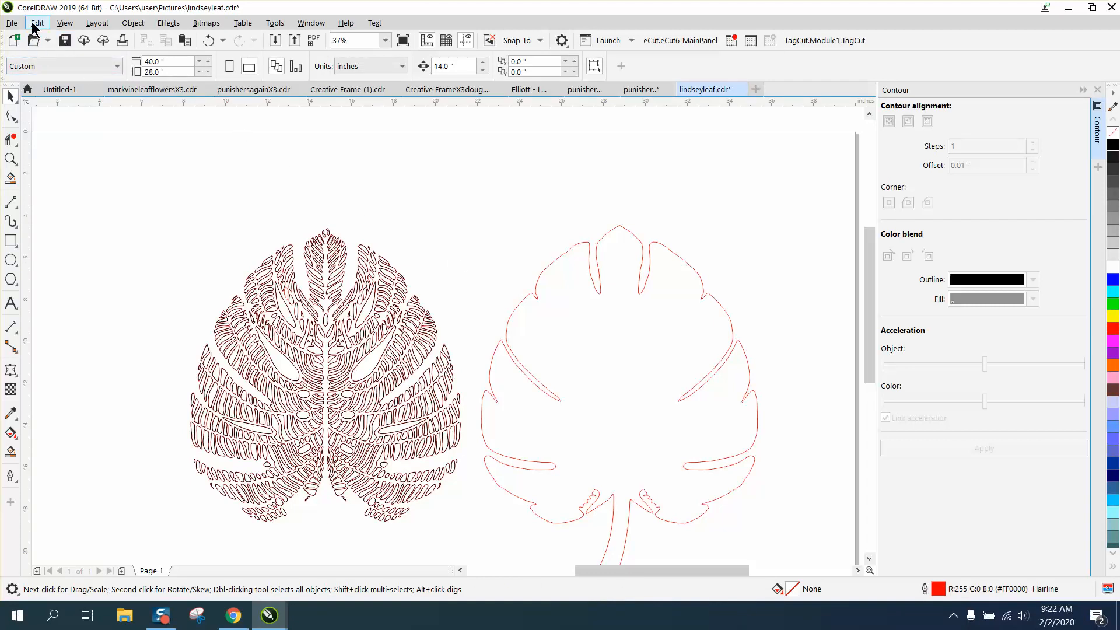
- Build a Find and Replace query matching objects whose outline colour is black
{"action": "left_click", "coordinate": [37, 23]}
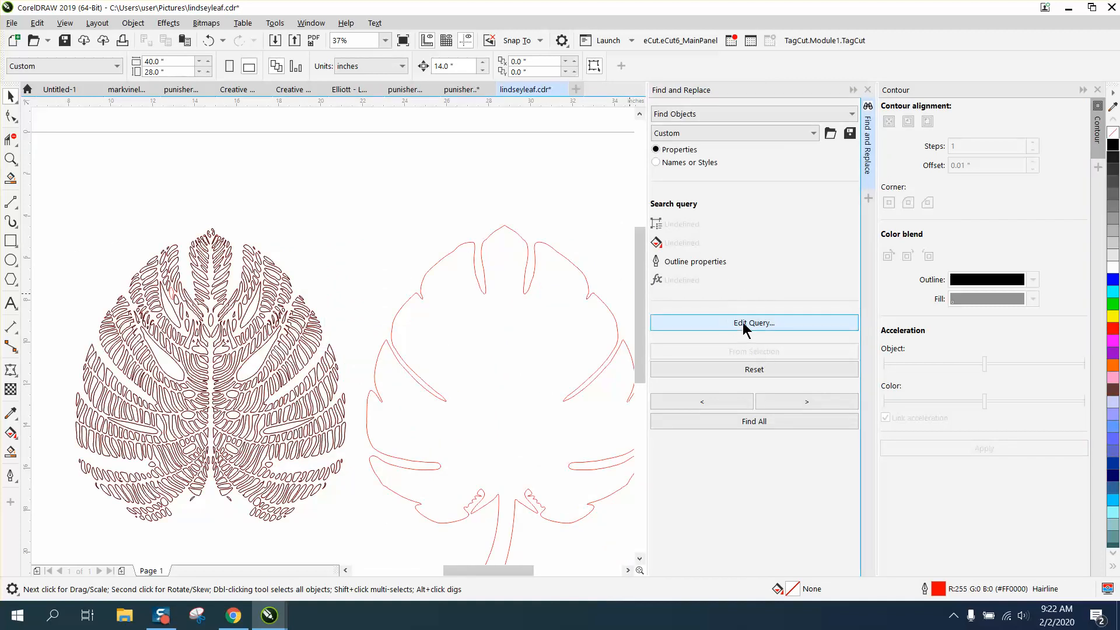
{"action": "mouse_move", "coordinate": [753, 328]}
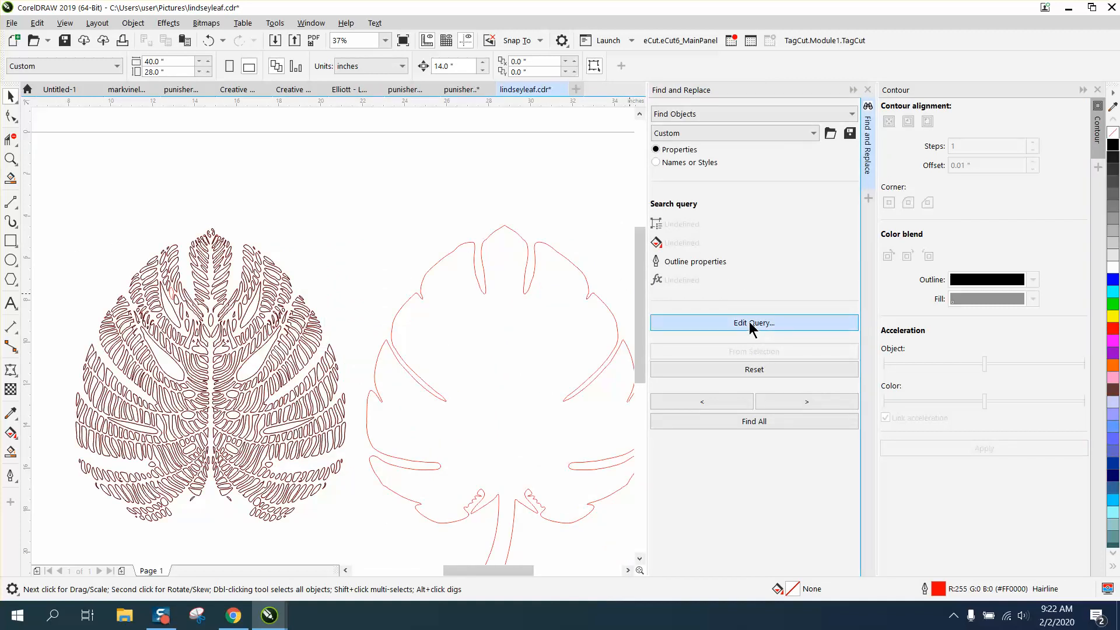
{"action": "left_click", "coordinate": [754, 323]}
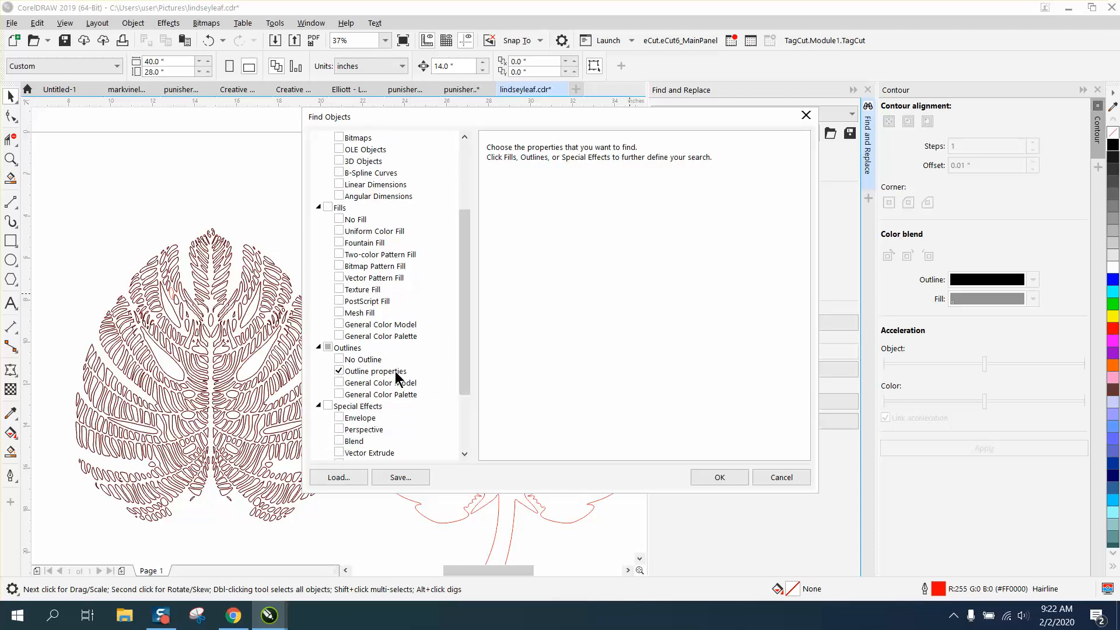
{"action": "mouse_move", "coordinate": [364, 373]}
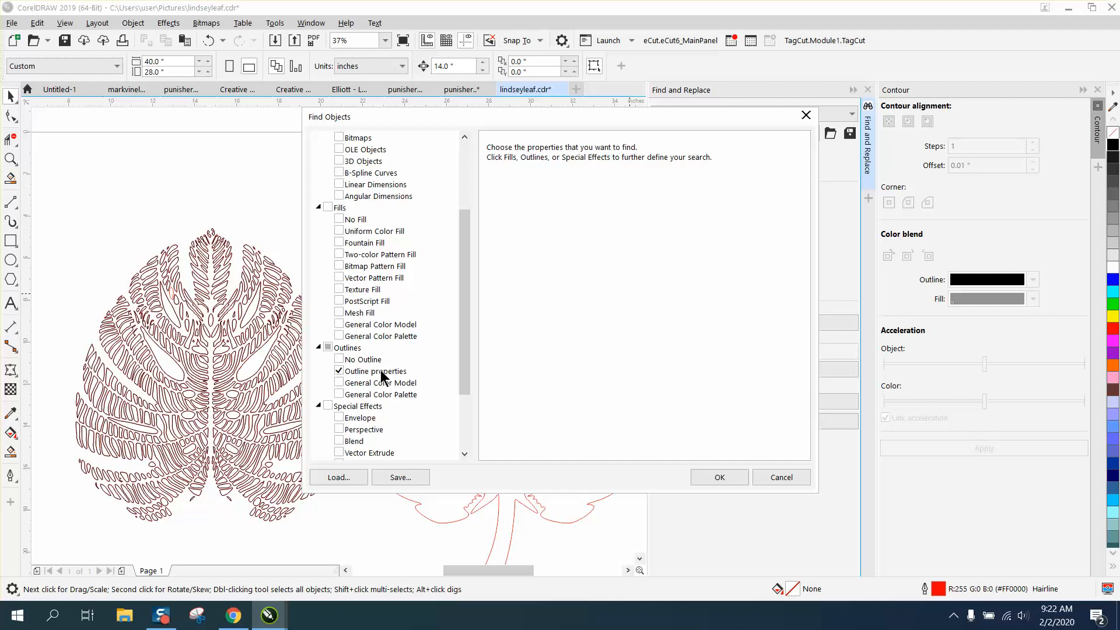
{"action": "left_click", "coordinate": [375, 371]}
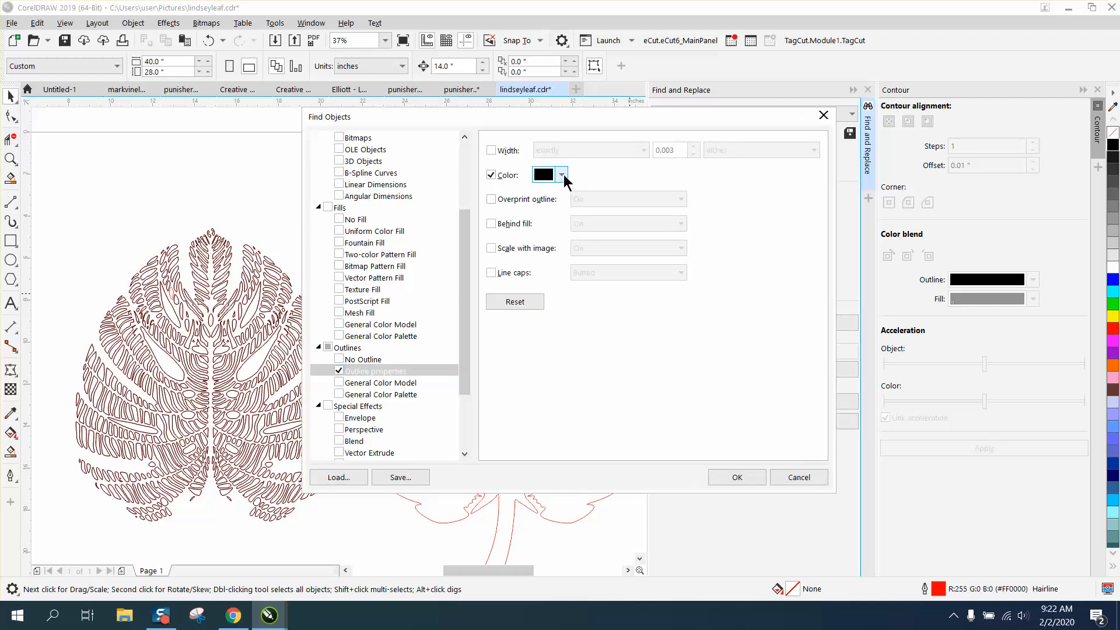
{"action": "left_click", "coordinate": [562, 174]}
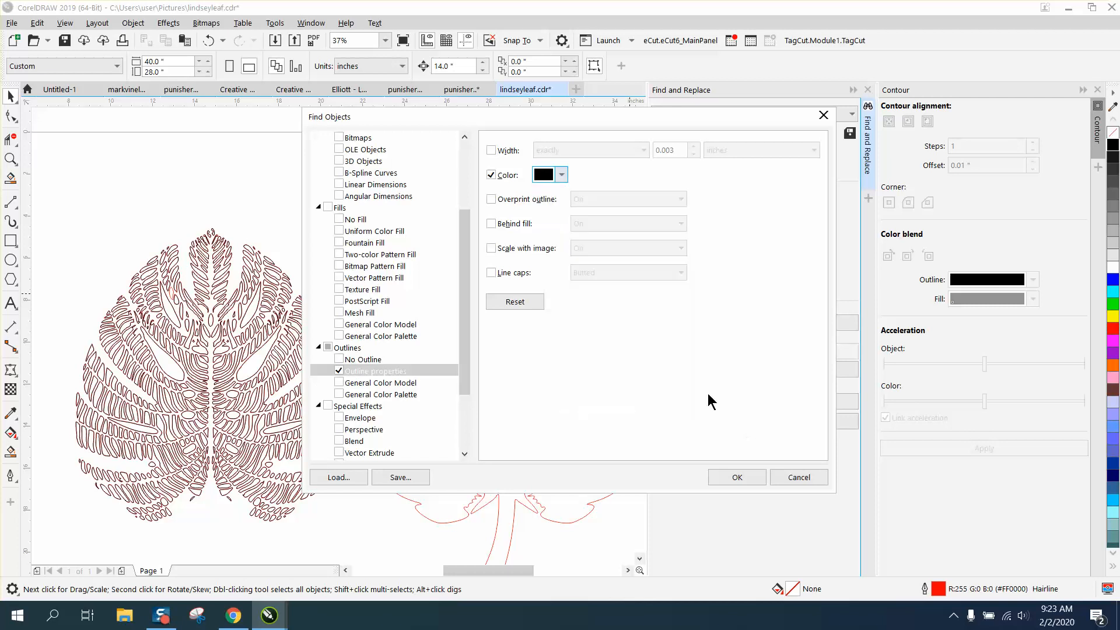
{"action": "left_click", "coordinate": [737, 477]}
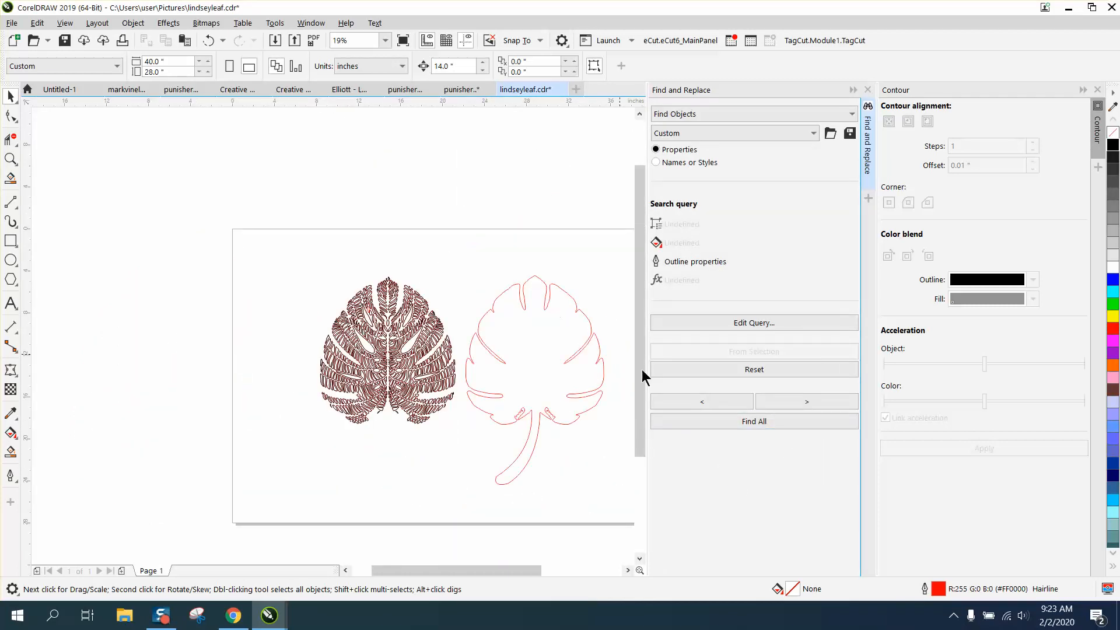
{"action": "left_click", "coordinate": [754, 421]}
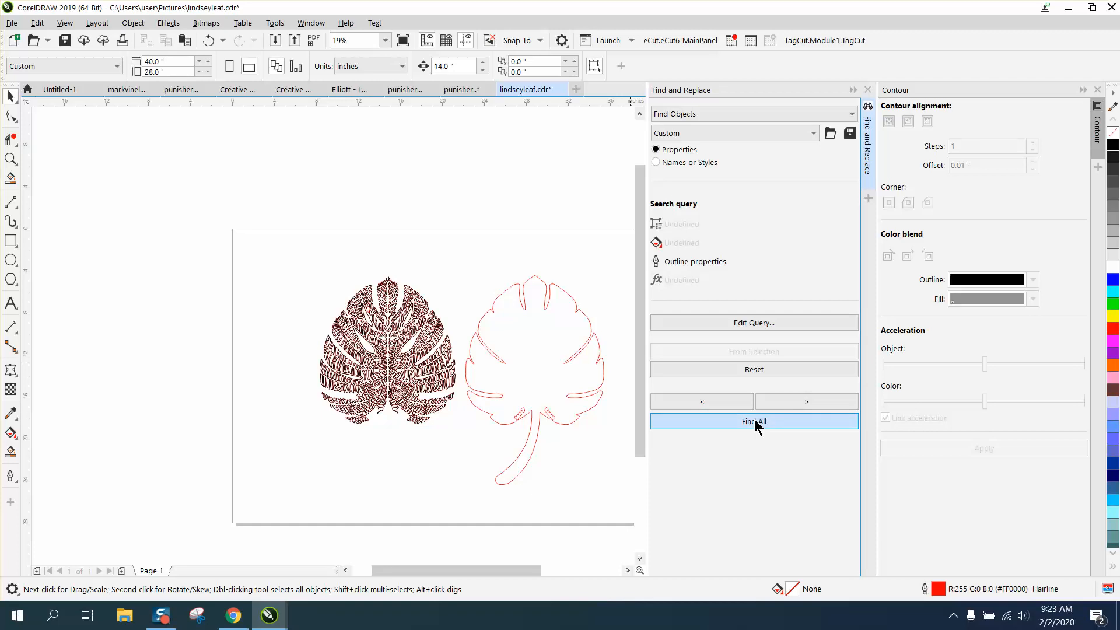
- Find all 570 black-outlined paths and move them back inside the red leaf outline
{"action": "left_click", "coordinate": [754, 421]}
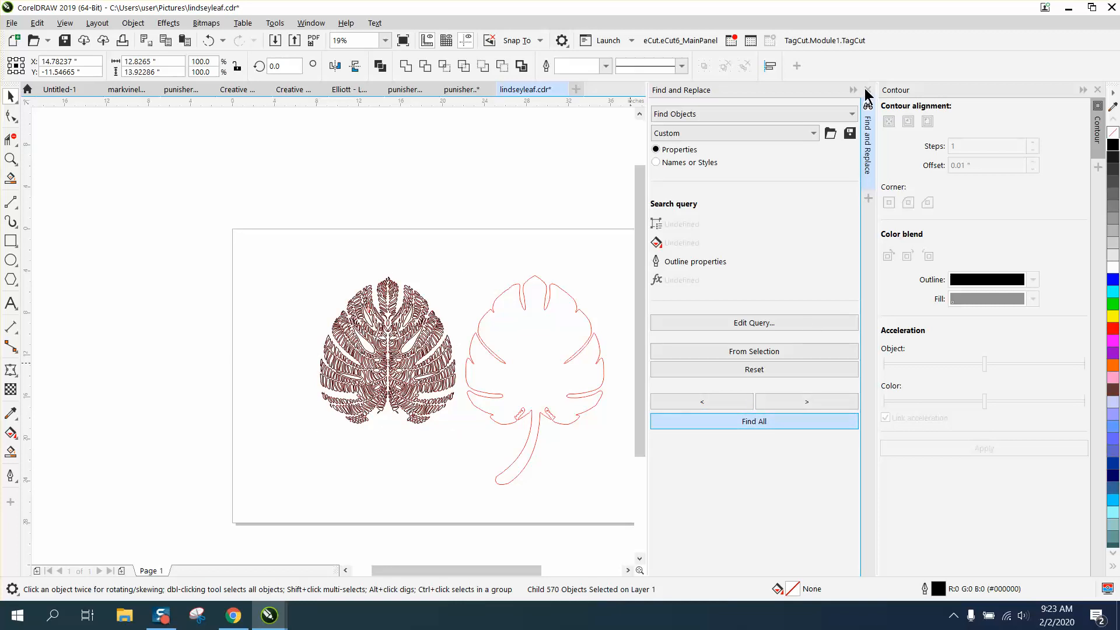
{"action": "left_click", "coordinate": [869, 91]}
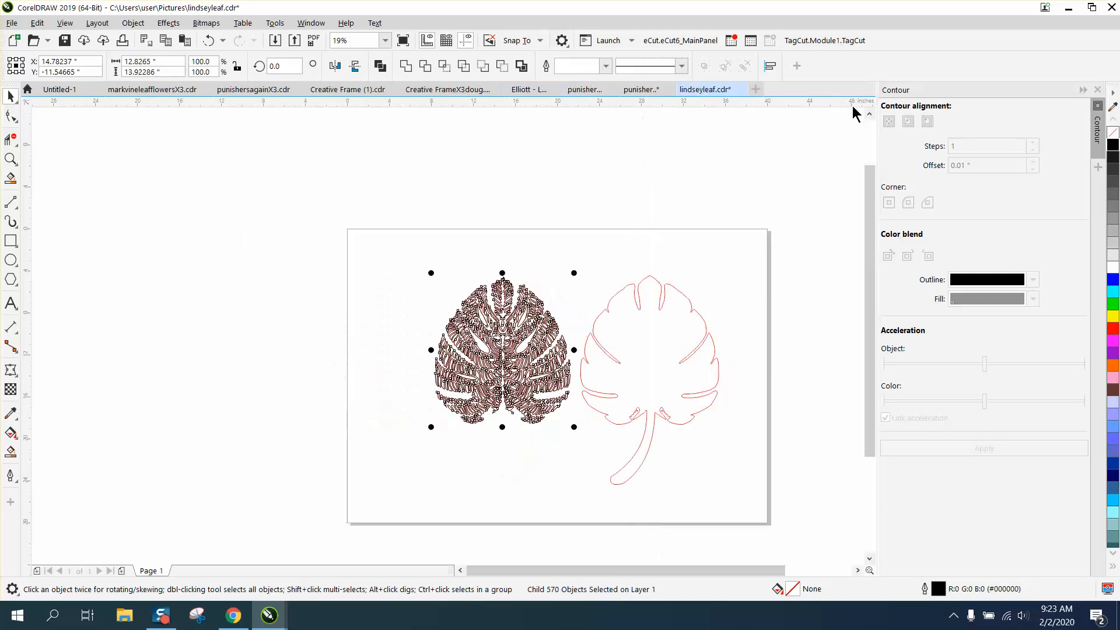
{"action": "left_click_drag", "start_coordinate": [502, 350], "coordinate": [350, 350]}
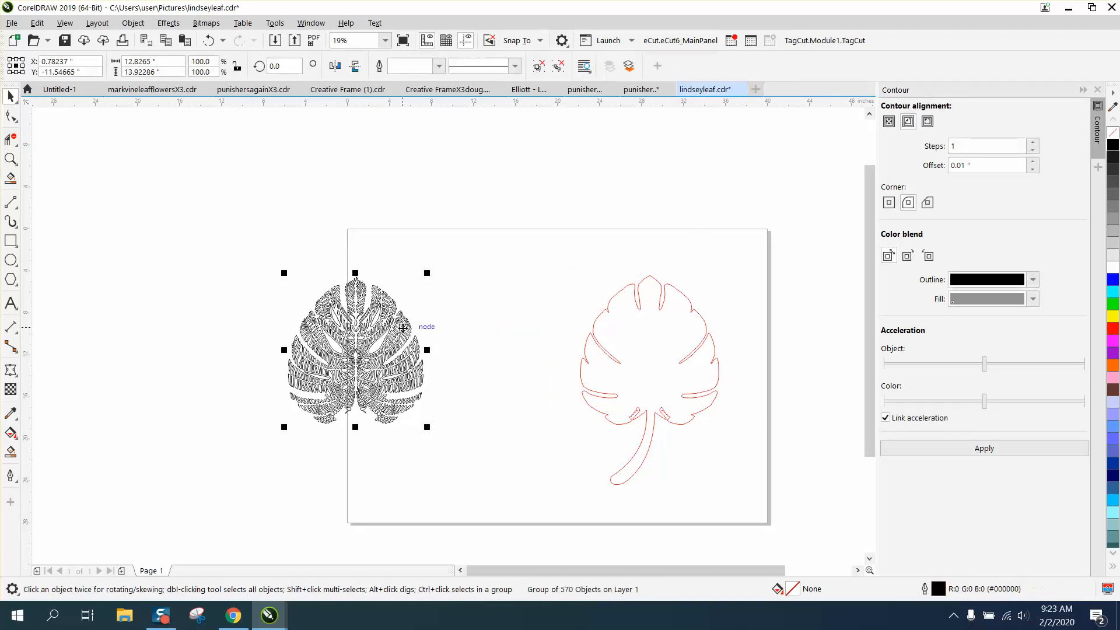
{"action": "left_click_drag", "start_coordinate": [355, 350], "coordinate": [649, 349]}
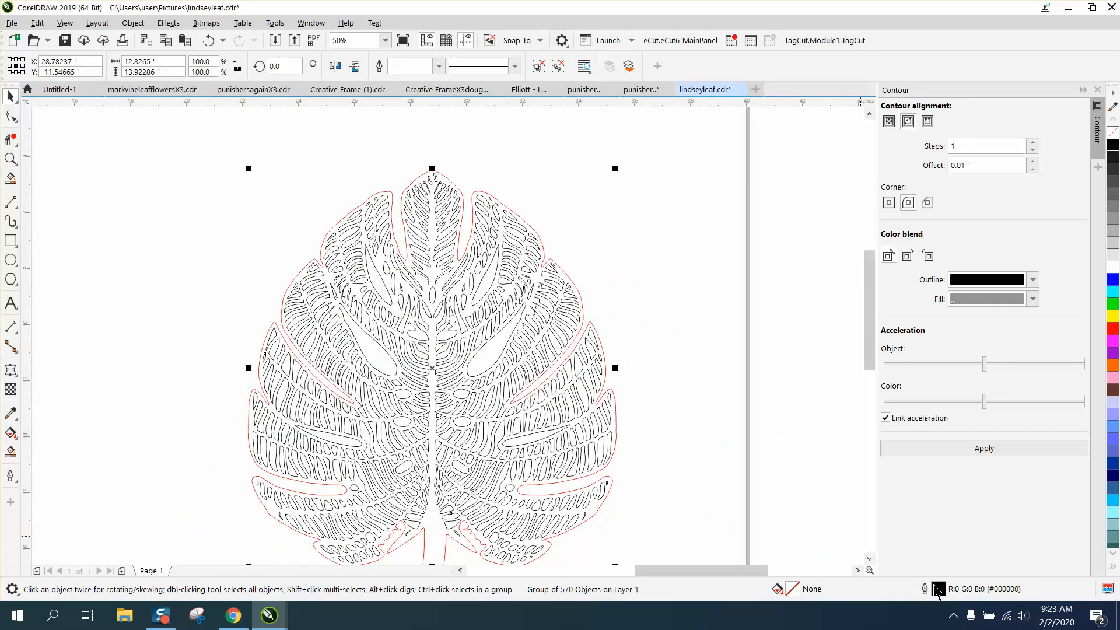
- Set the grouped vein paths' outline to a red hairline in Outline Pen
{"action": "left_click", "coordinate": [471, 257]}
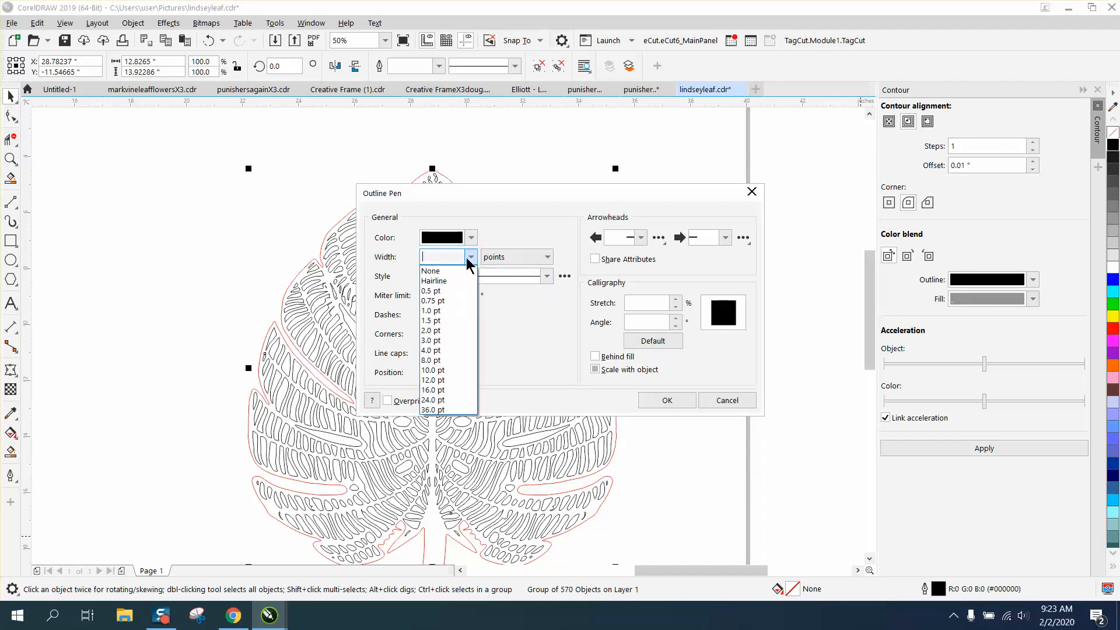
{"action": "left_click", "coordinate": [434, 280]}
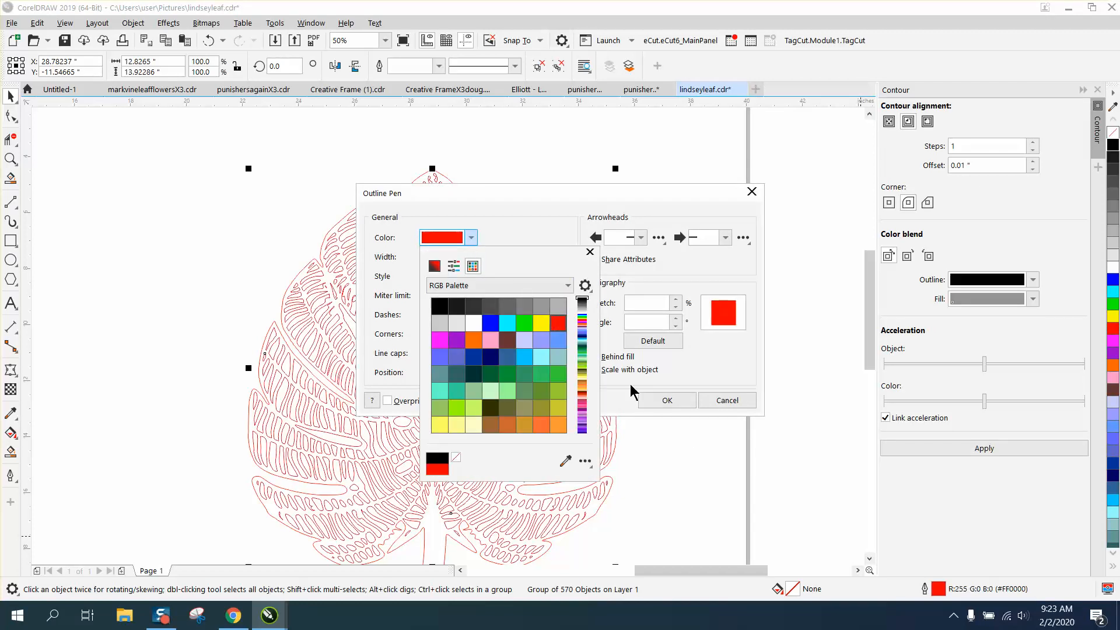
{"action": "left_click", "coordinate": [590, 251]}
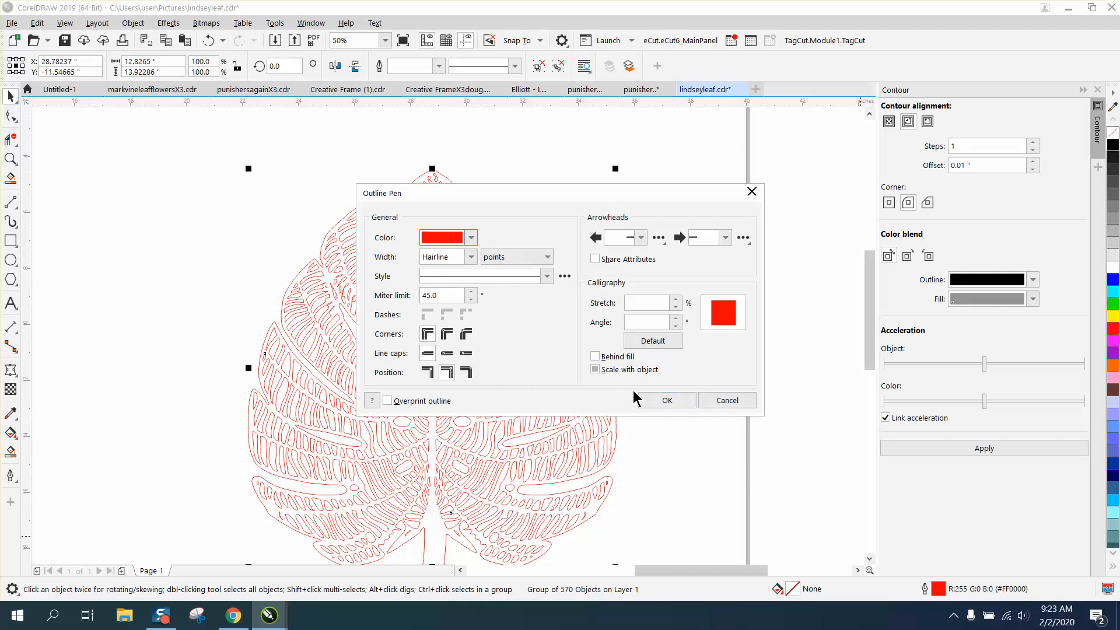
{"action": "left_click", "coordinate": [667, 400]}
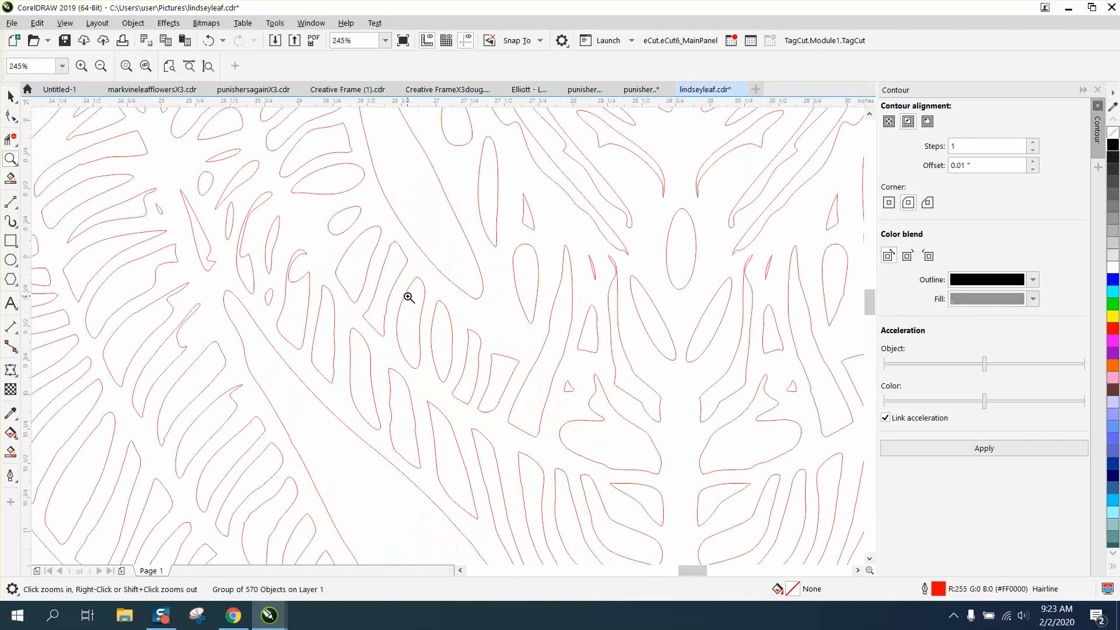
- Smart Fill the gaps between red cut lines with black, then zoom in on narrow strips
{"action": "left_click", "coordinate": [409, 298]}
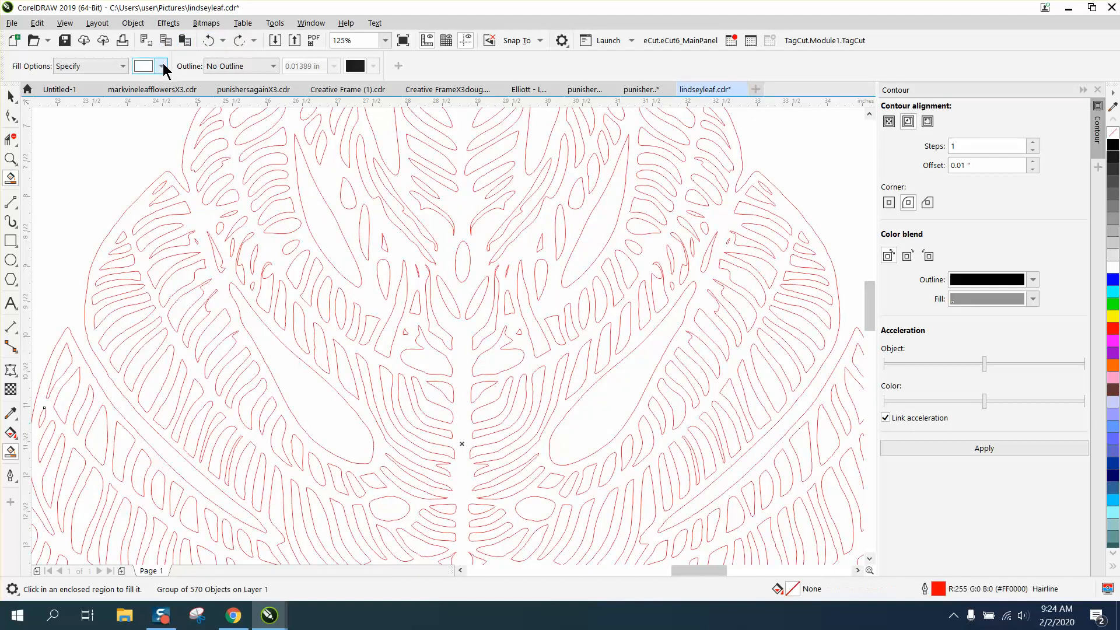
{"action": "left_click", "coordinate": [164, 66]}
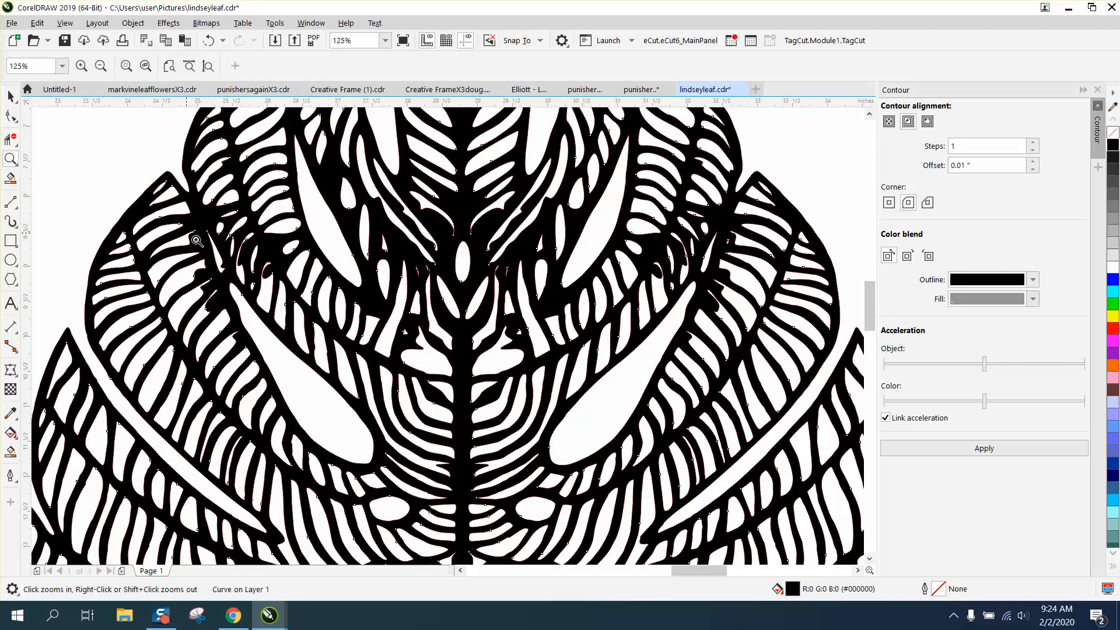
{"action": "left_click", "coordinate": [196, 239]}
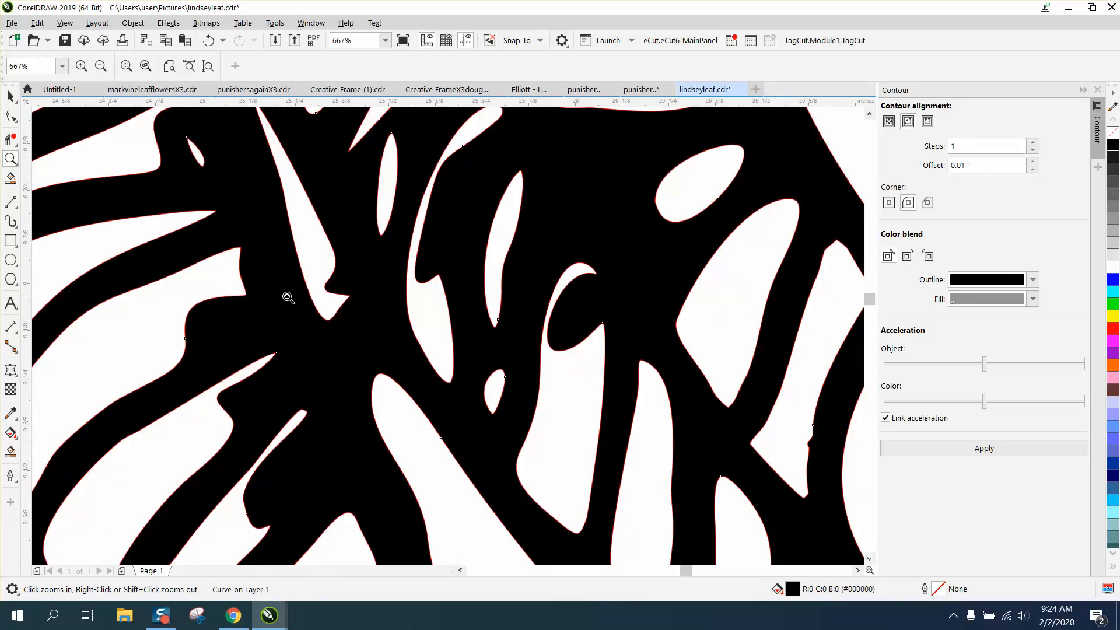